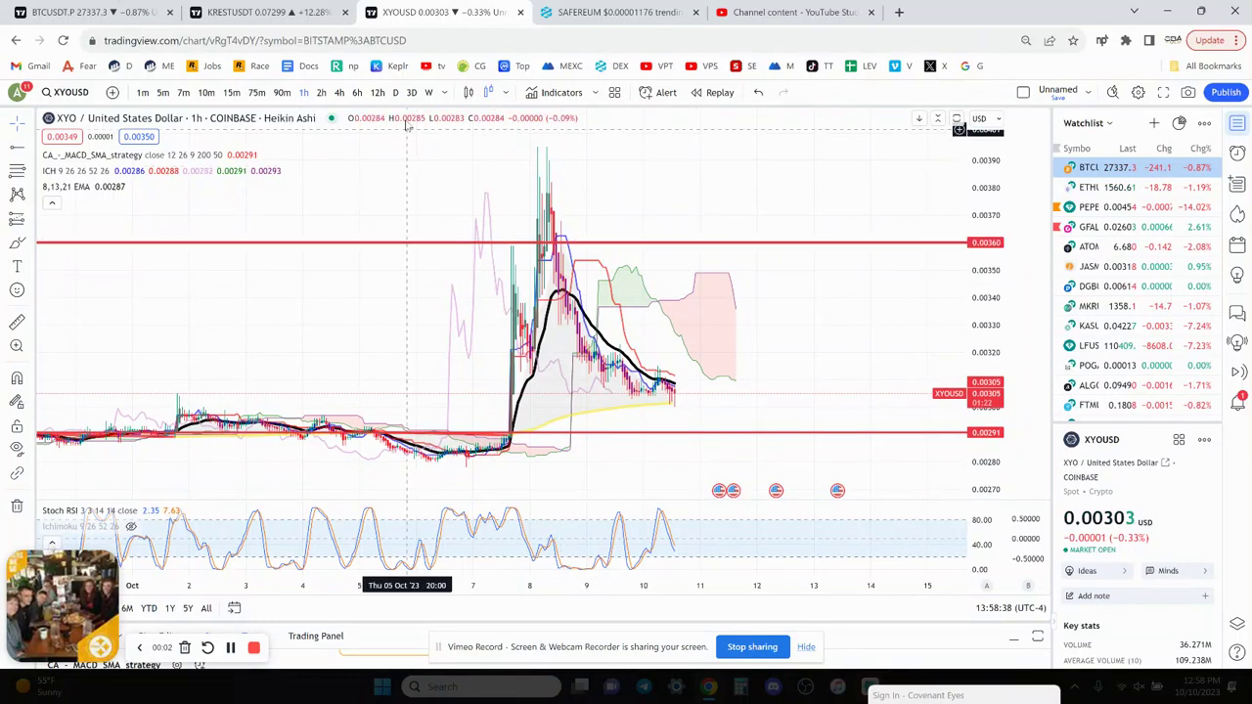
- Switch the XYO/USD chart from 1-hour to daily (1D) candles
left_click(381, 92)
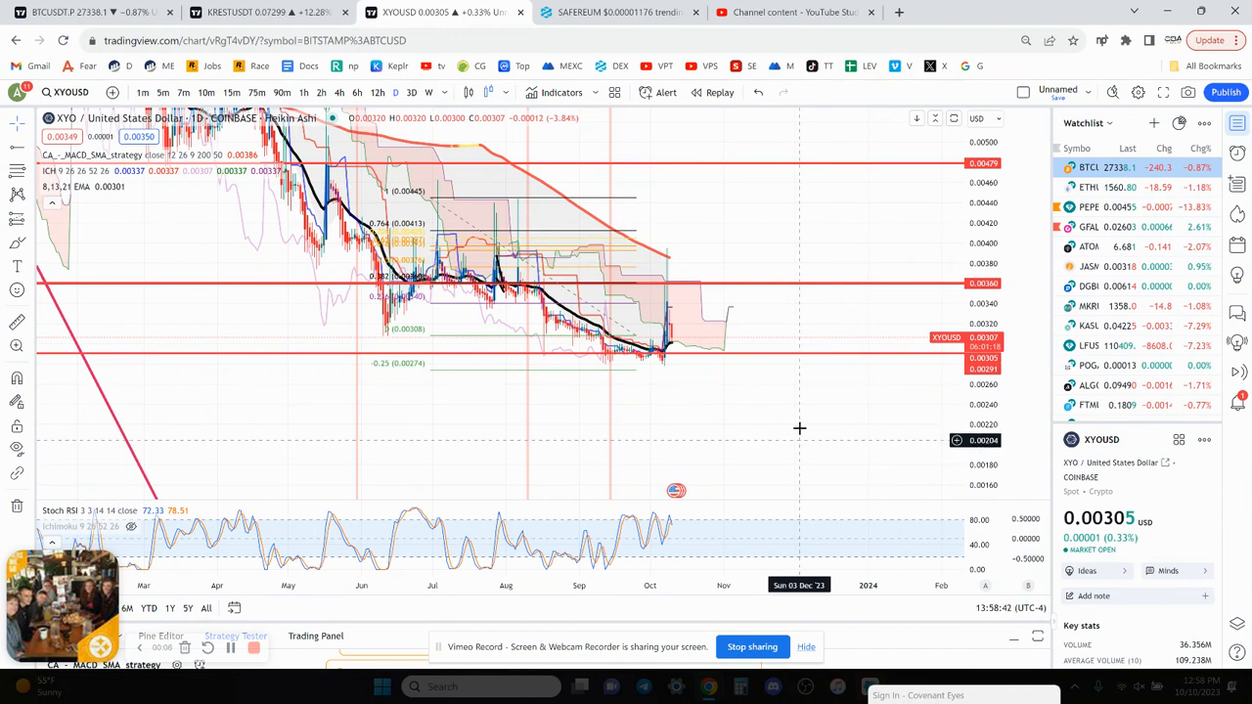
mouse_move(625, 372)
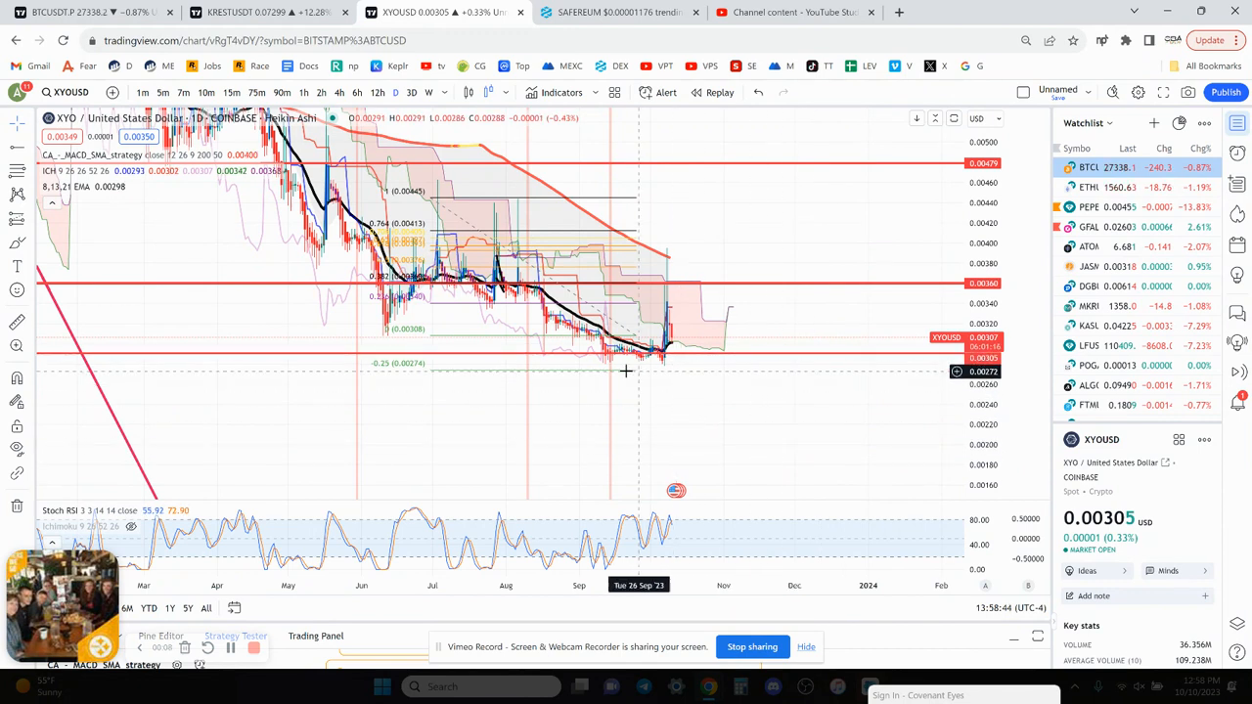
mouse_move(631, 378)
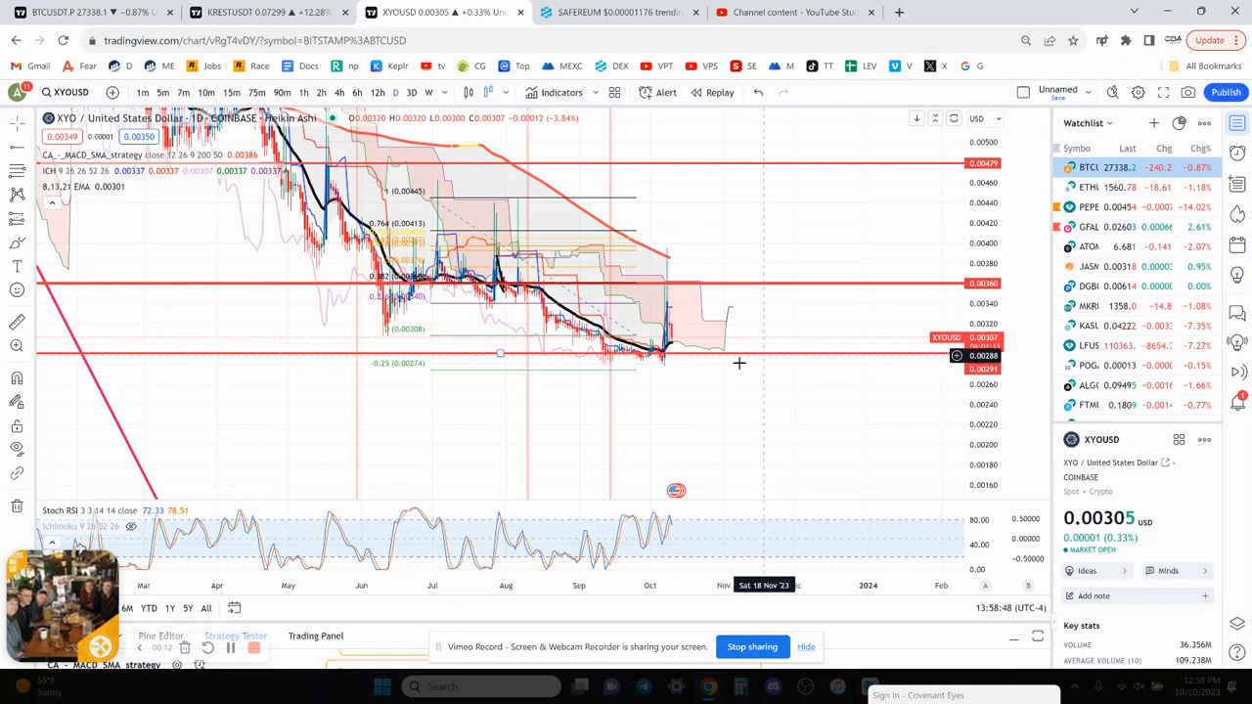
mouse_move(685, 262)
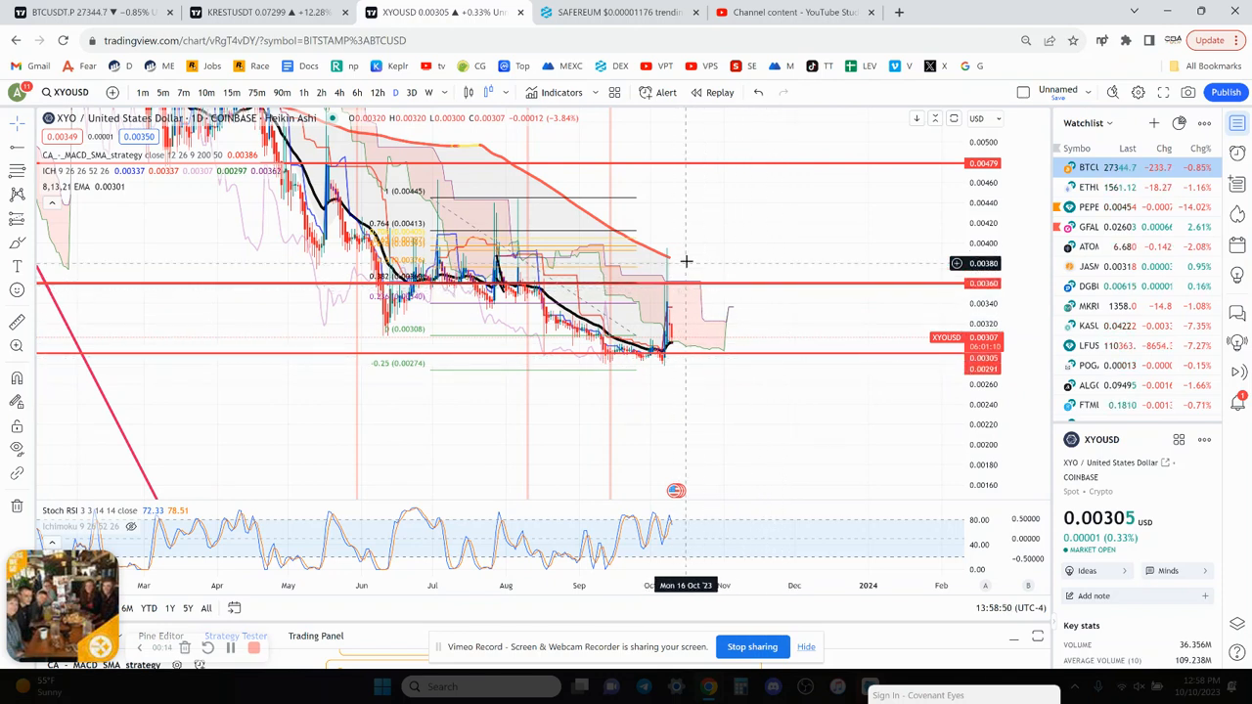
mouse_move(735, 387)
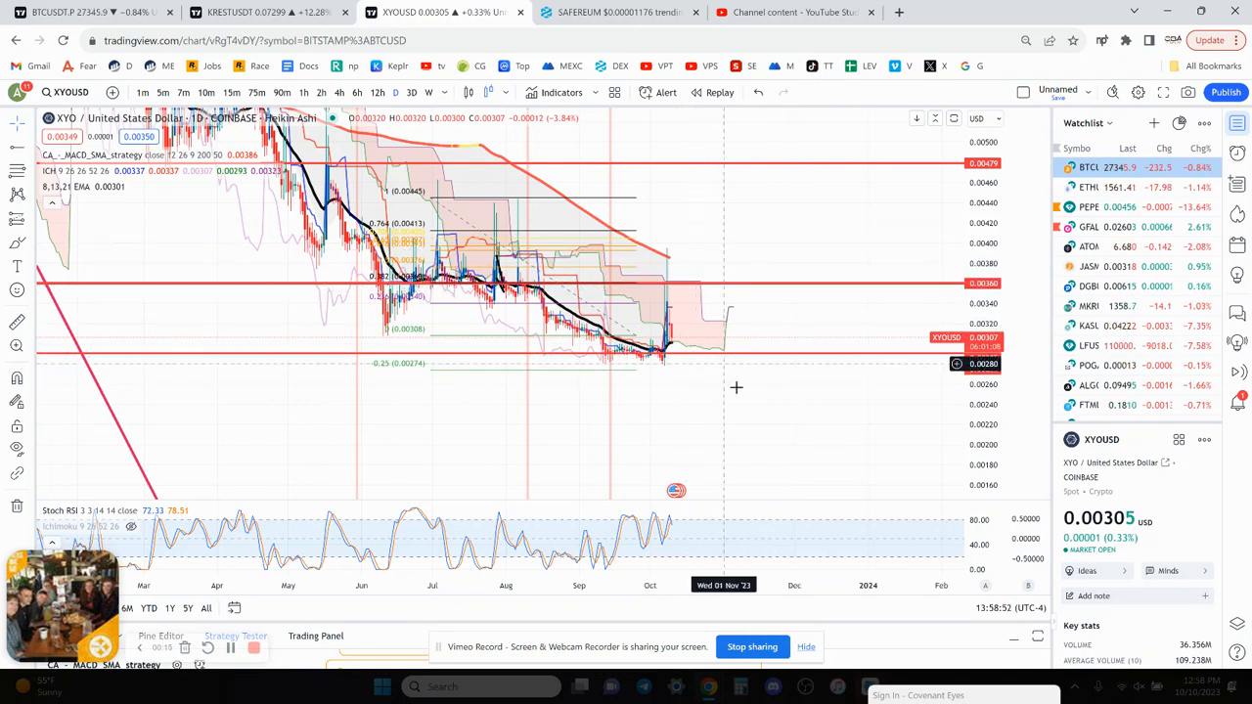
mouse_move(764, 375)
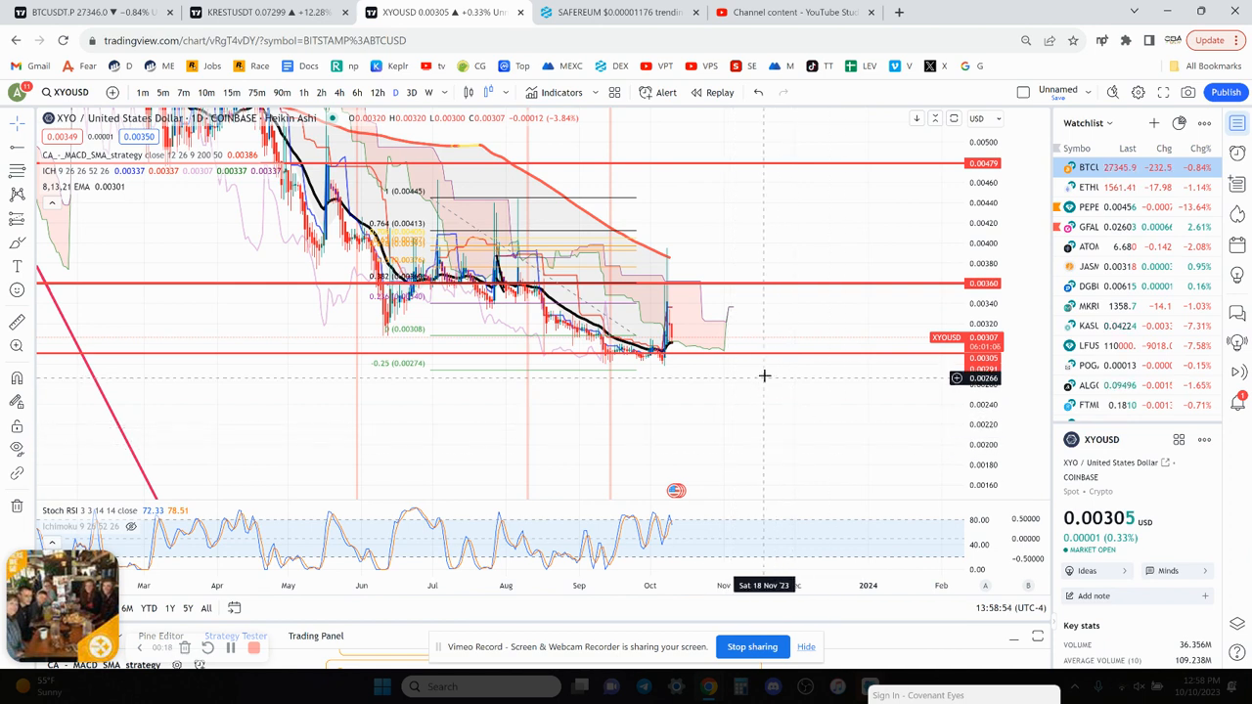
mouse_move(653, 372)
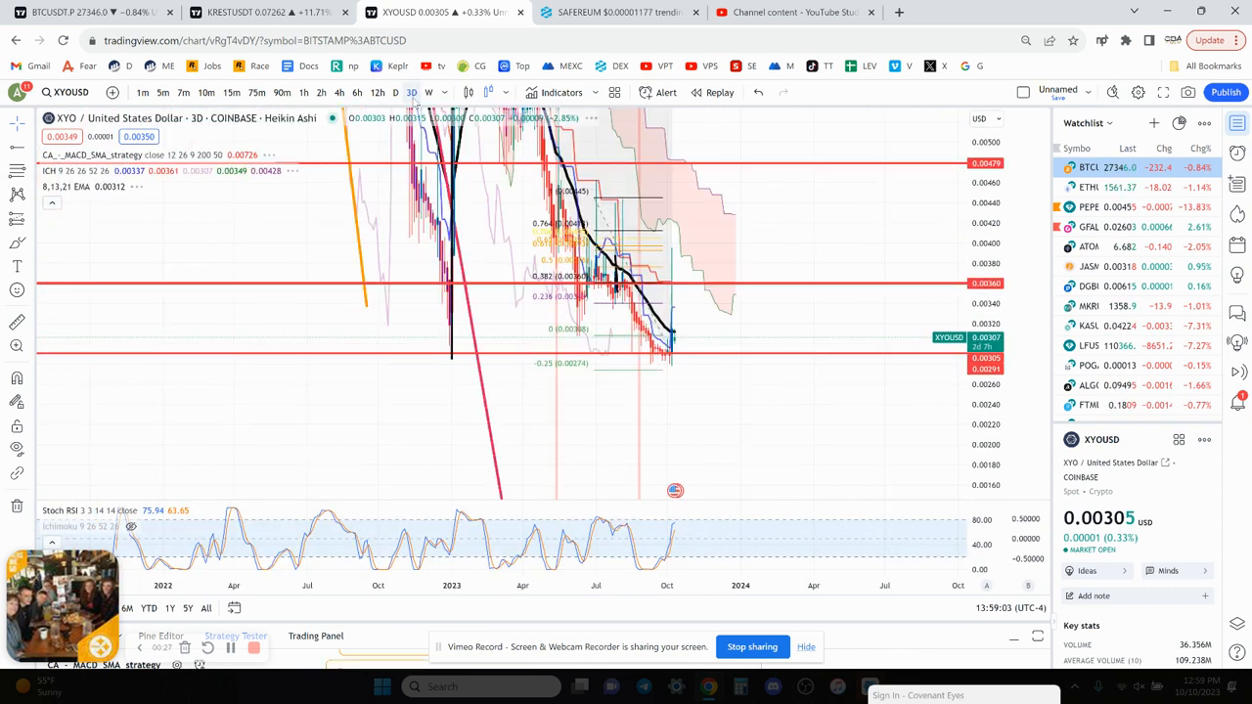
- Flip through weekly, 4-hour, 1-hour and 6-hour intervals, ending on 4-hour candles
left_click(418, 92)
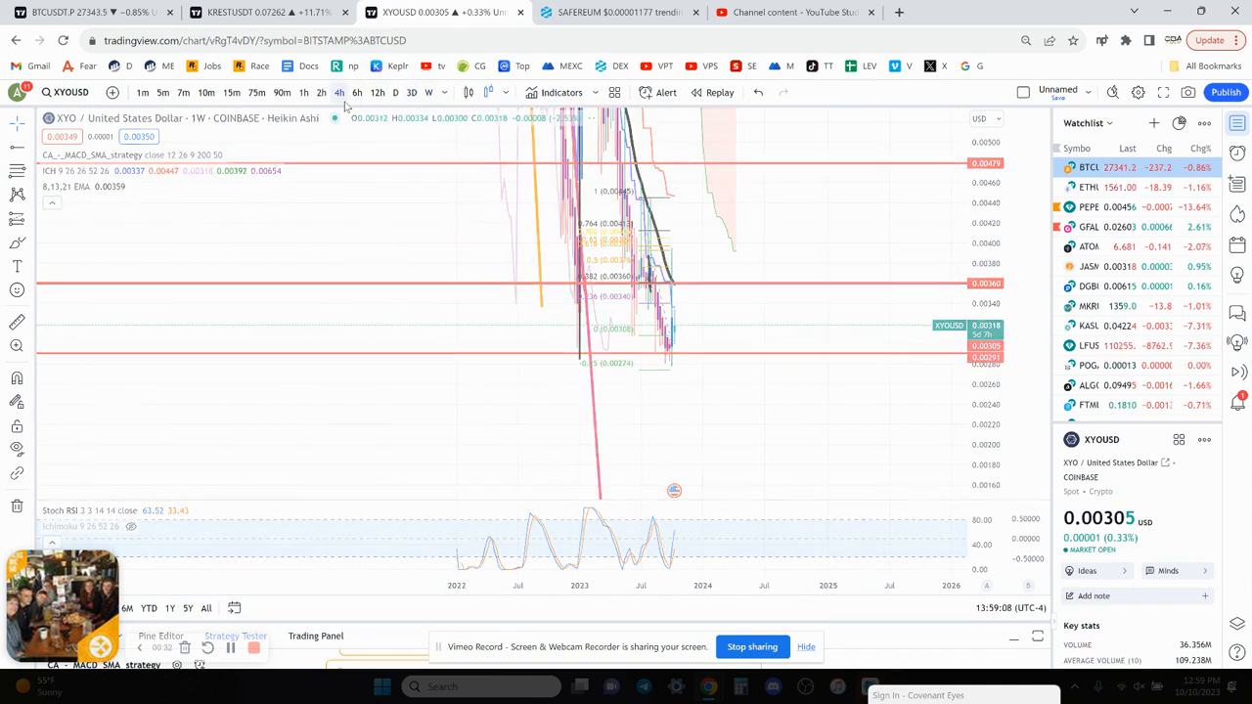
left_click(339, 92)
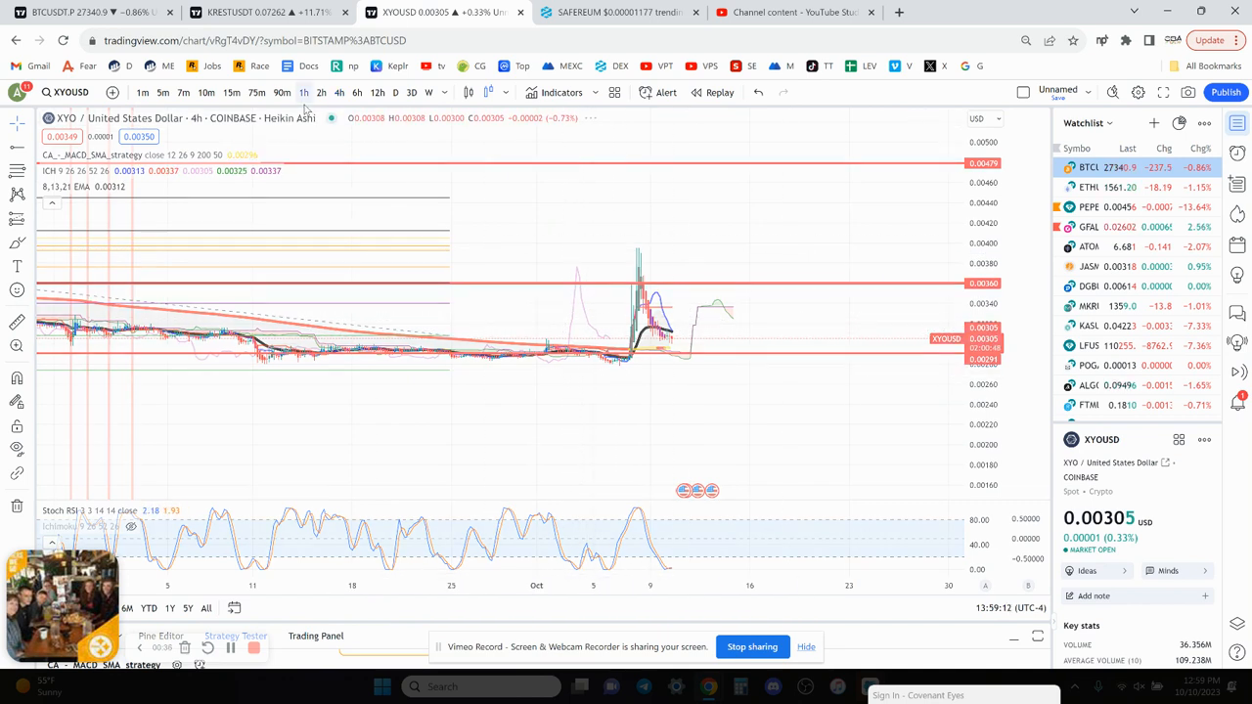
left_click(303, 92)
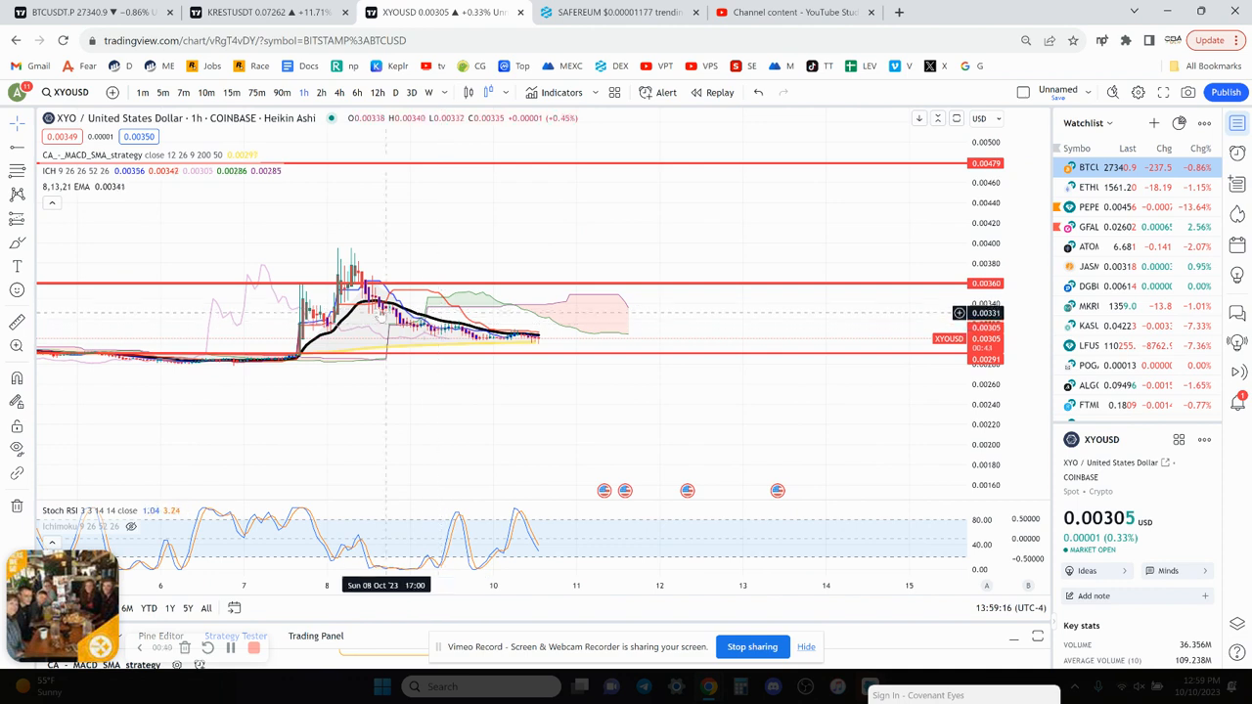
mouse_move(557, 345)
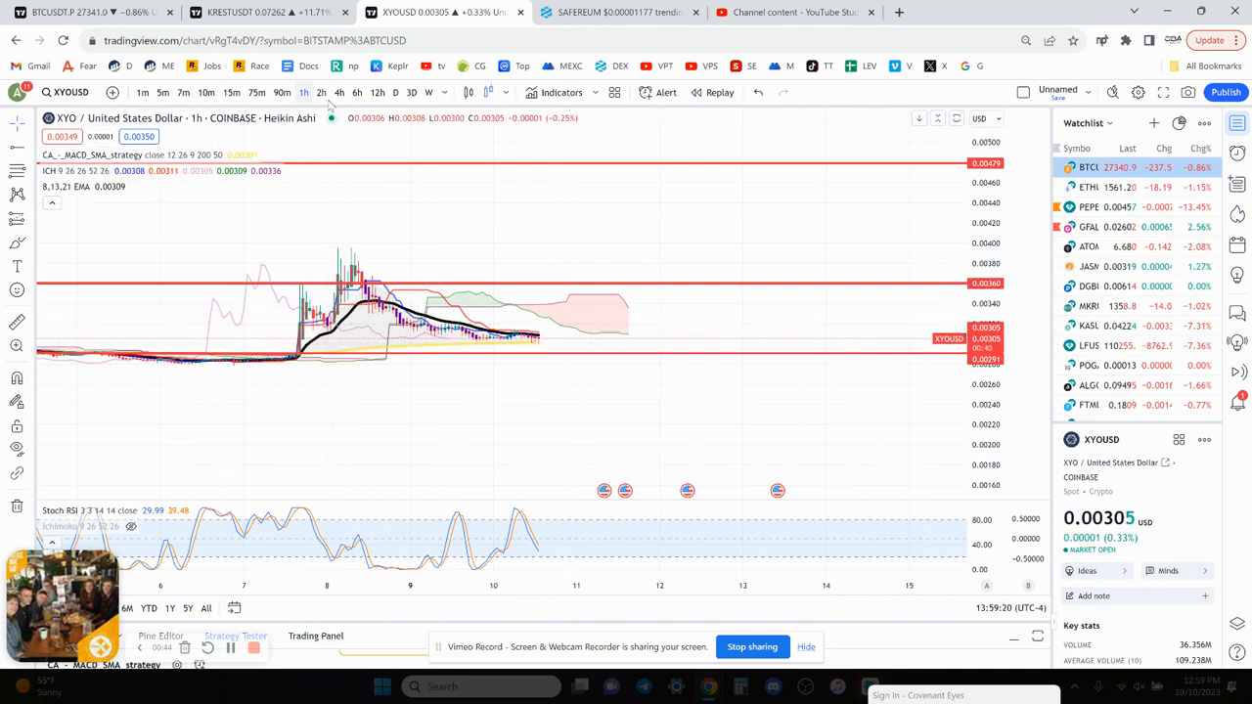
left_click(357, 91)
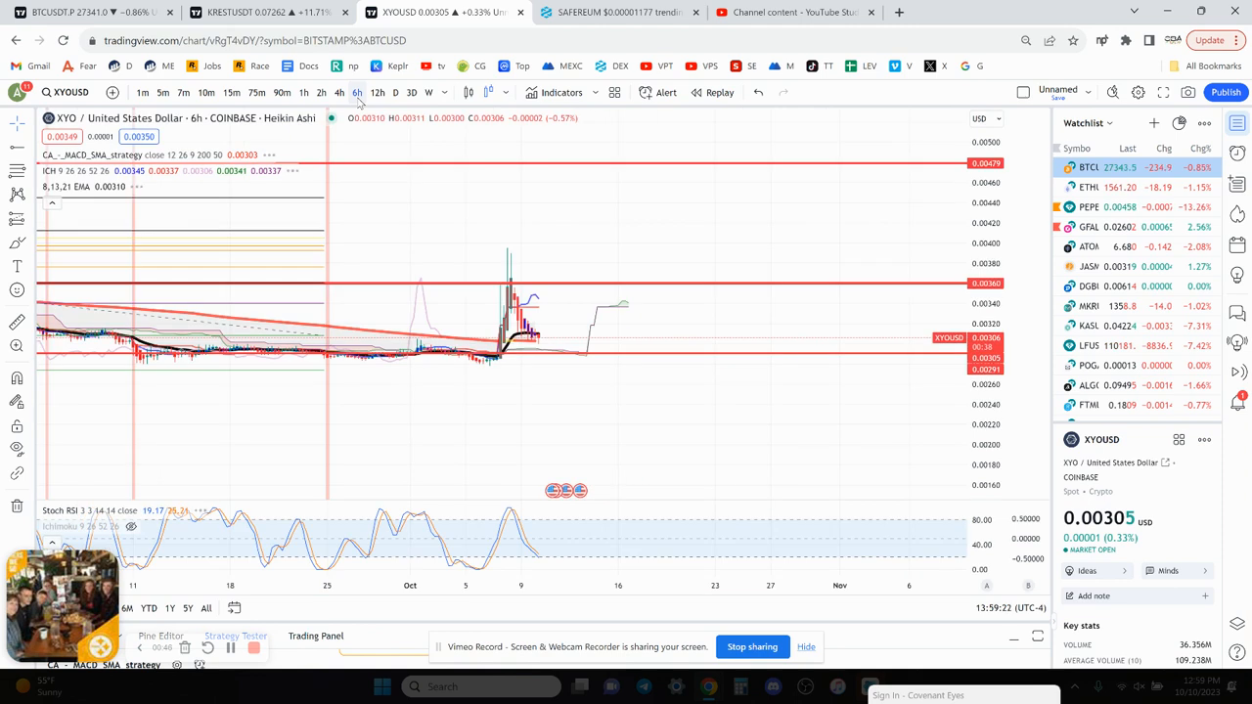
left_click(401, 92)
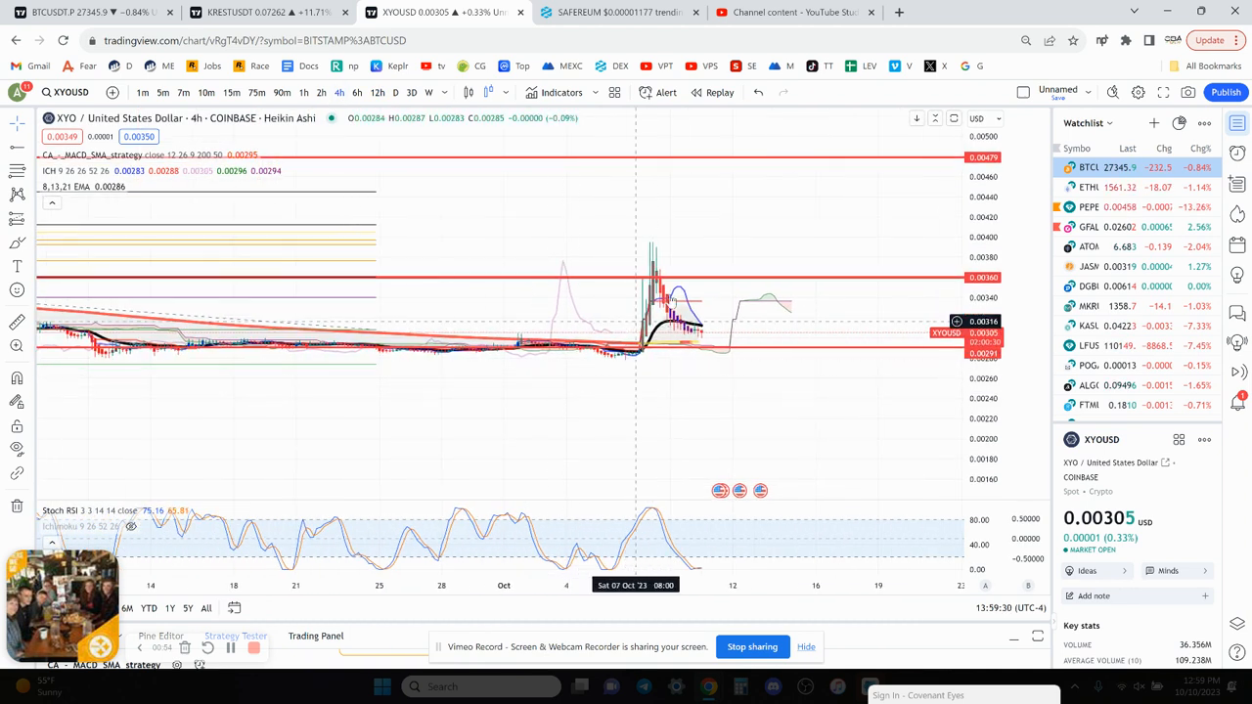
mouse_move(636, 283)
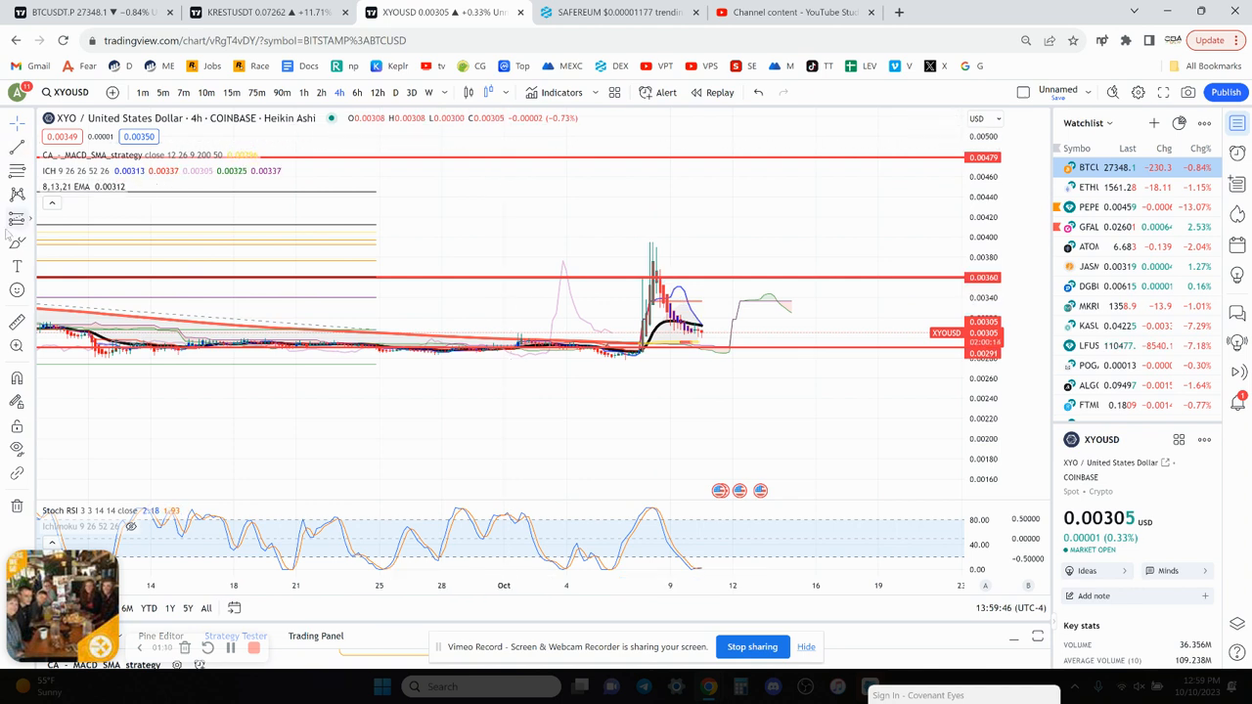
mouse_move(663, 283)
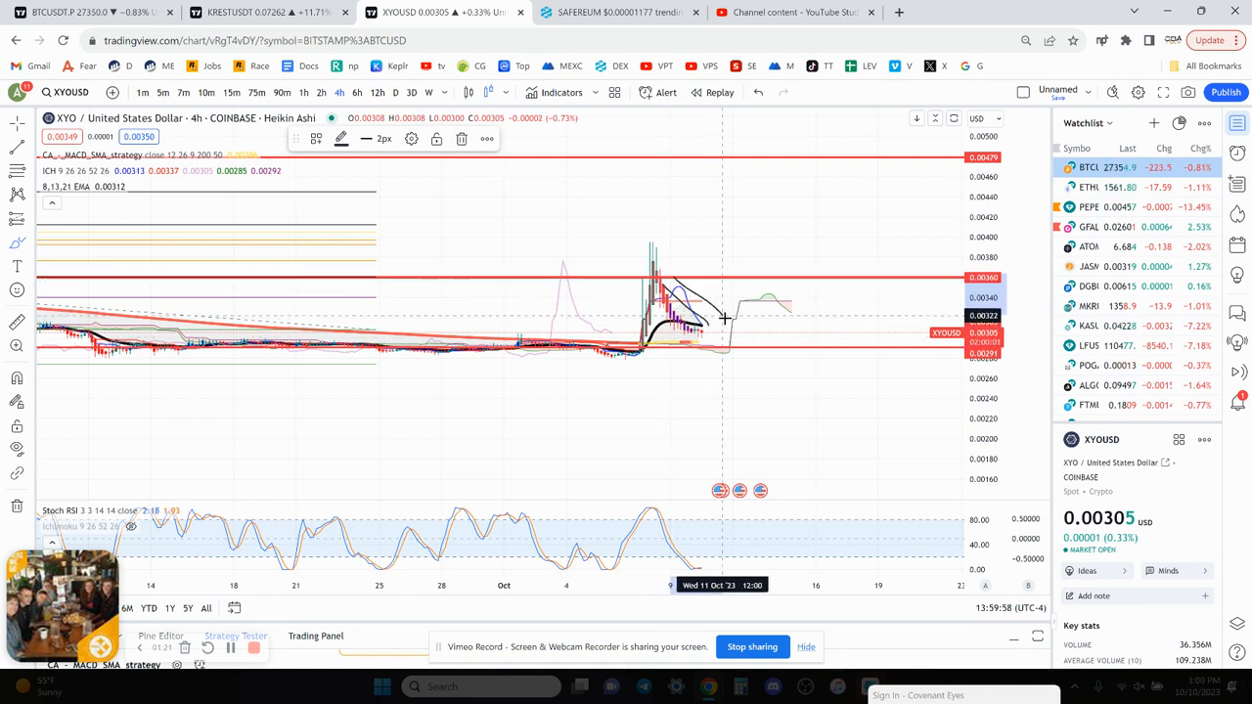
mouse_move(707, 304)
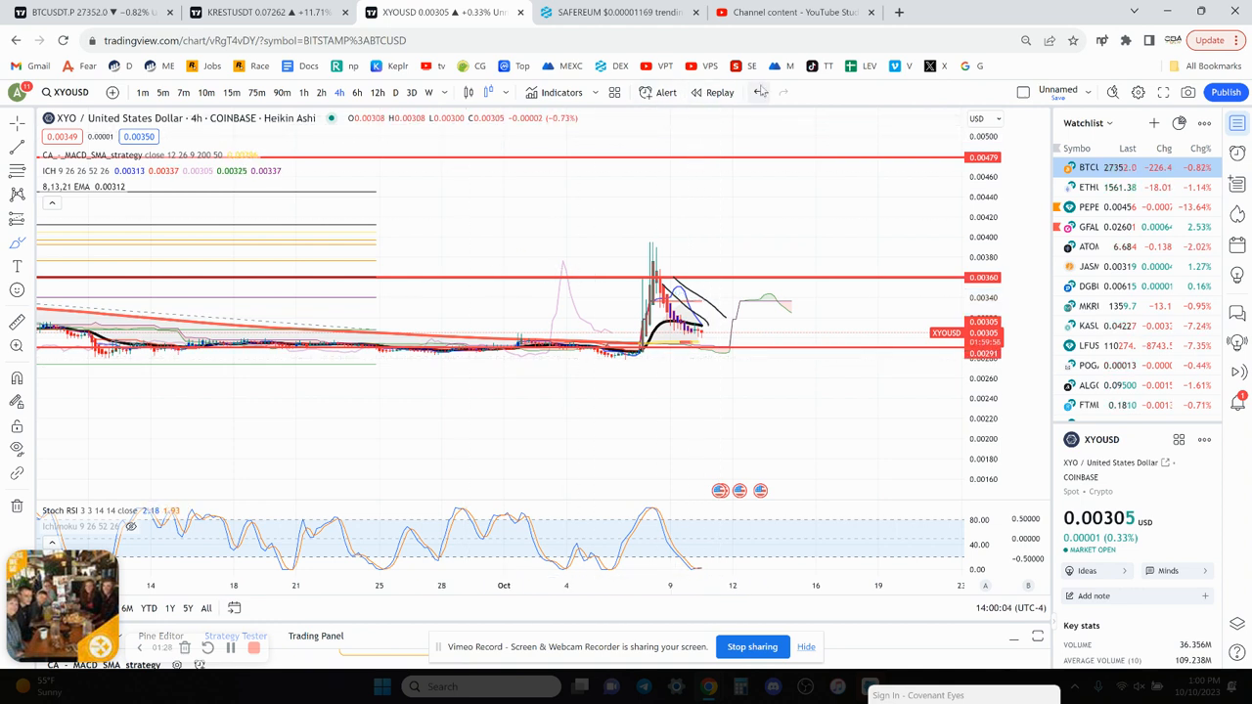
mouse_move(702, 168)
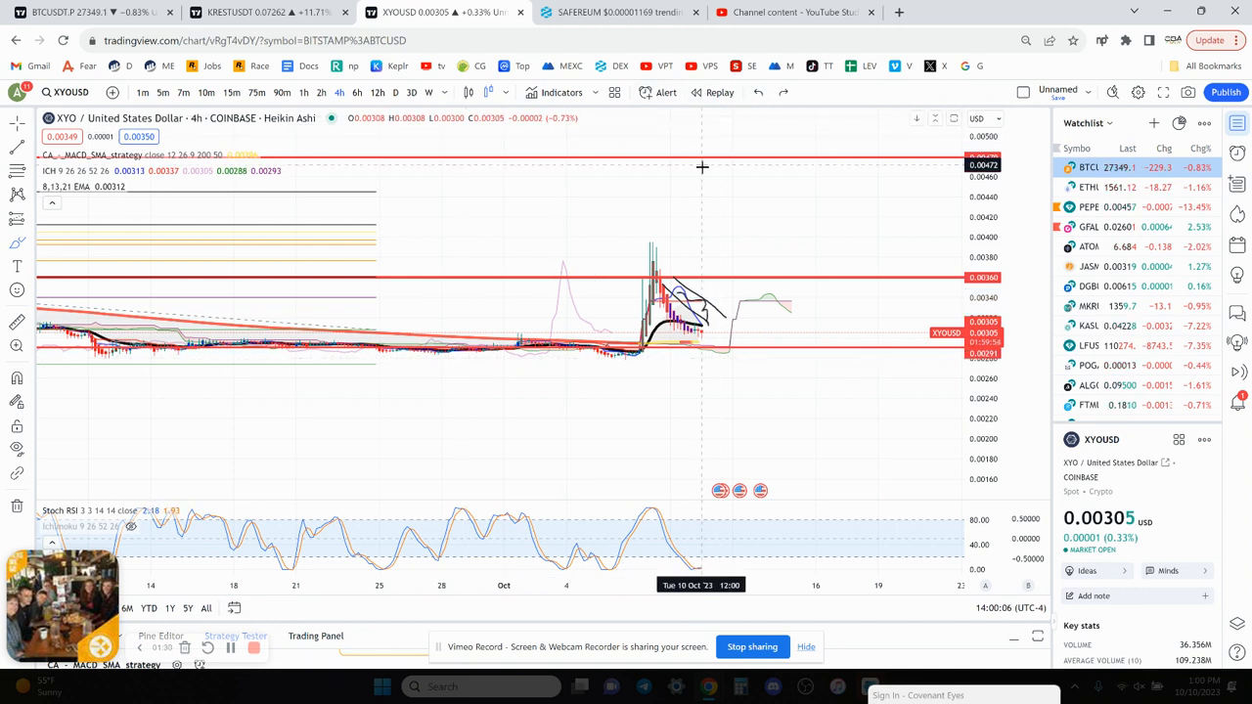
mouse_move(633, 410)
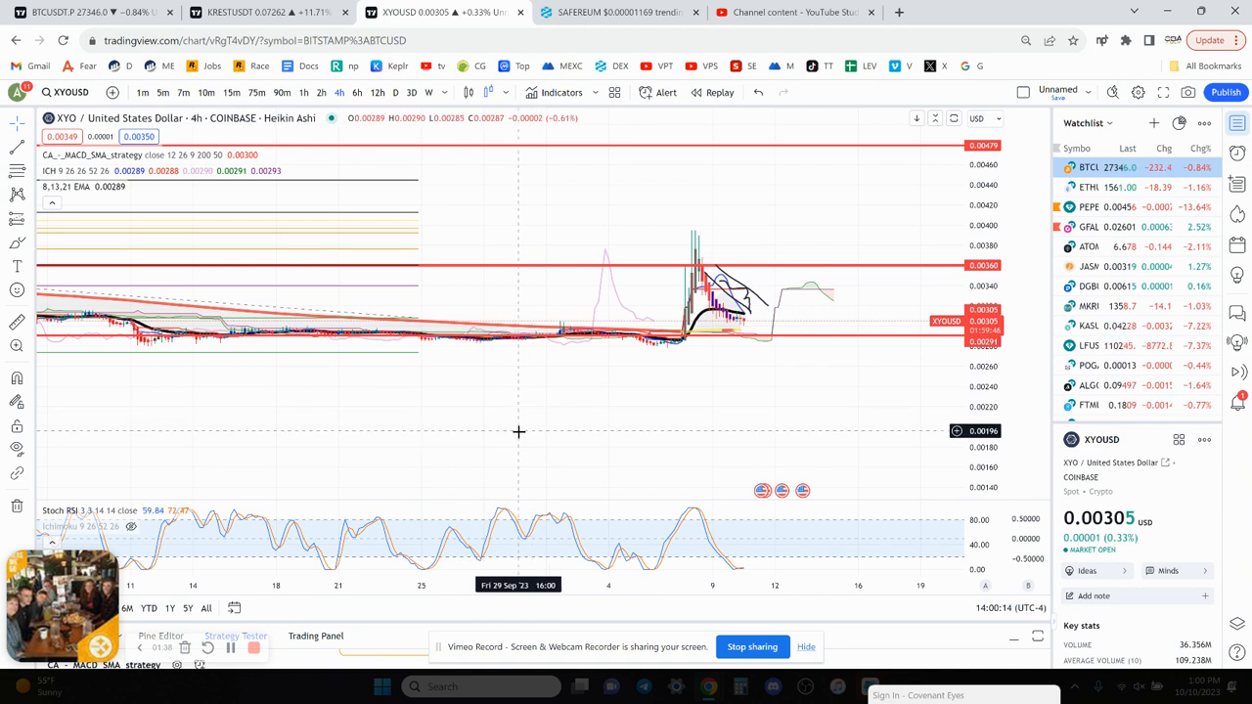
mouse_move(591, 416)
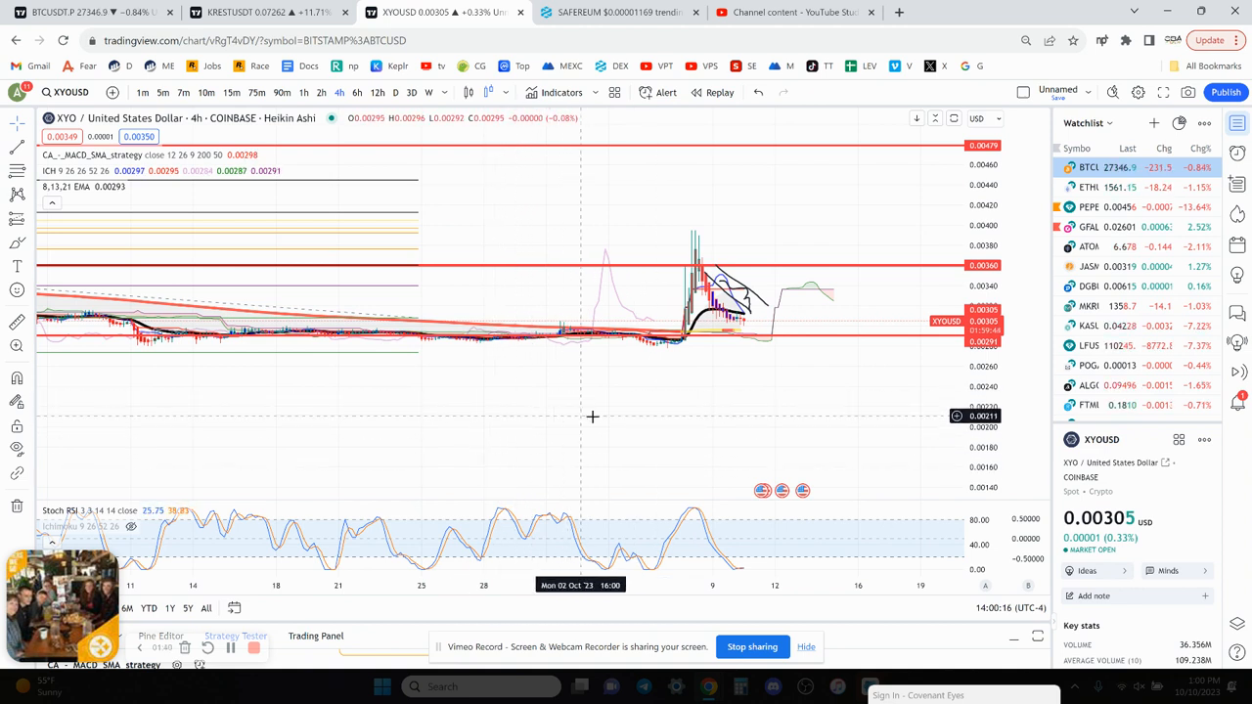
mouse_move(715, 398)
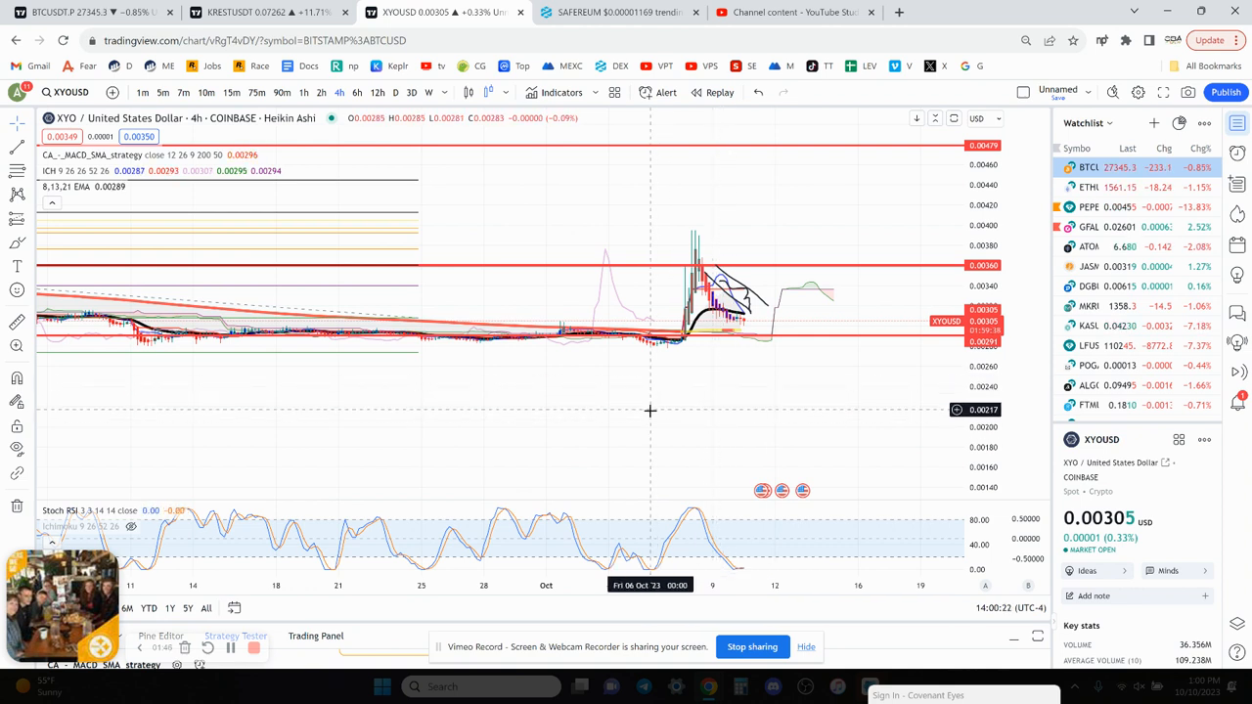
mouse_move(656, 407)
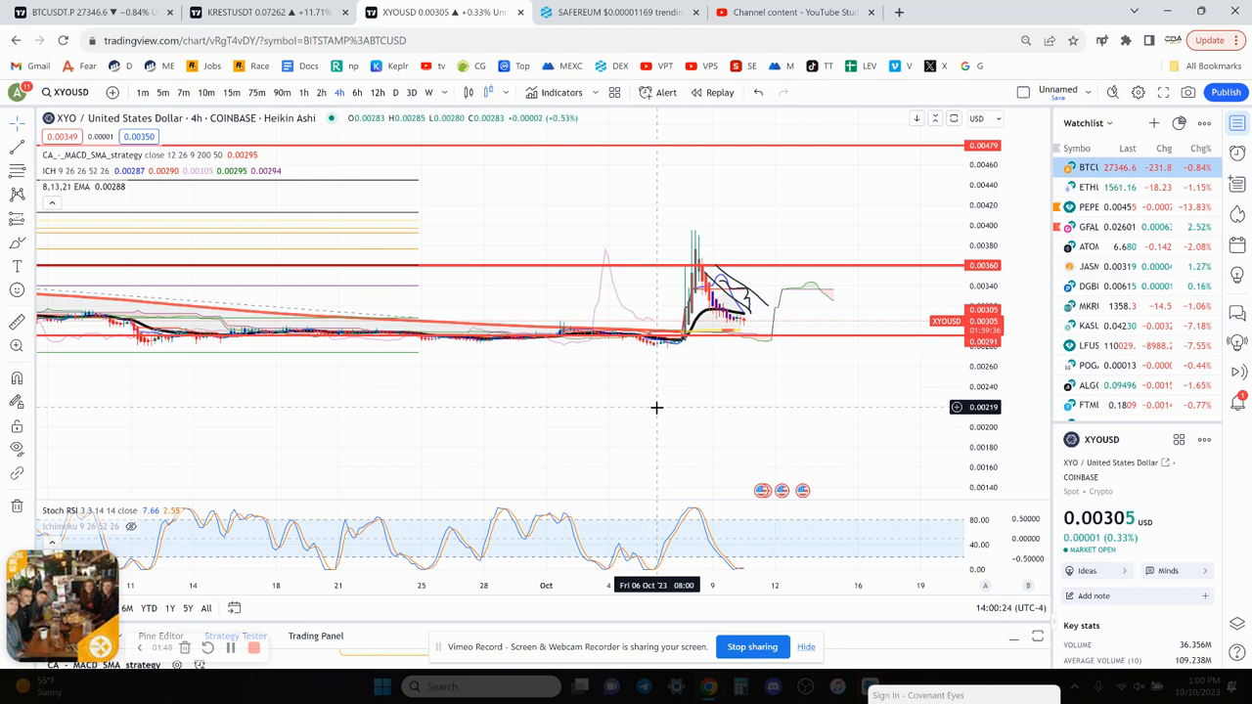
mouse_move(678, 376)
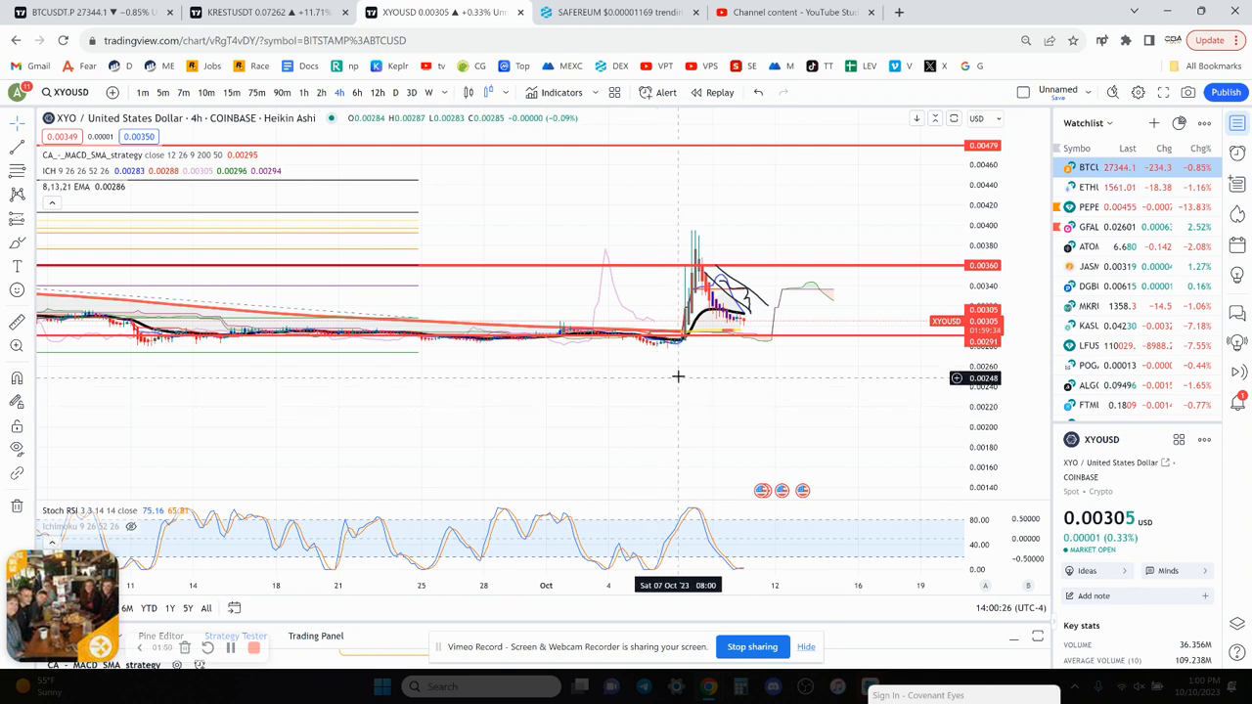
mouse_move(692, 349)
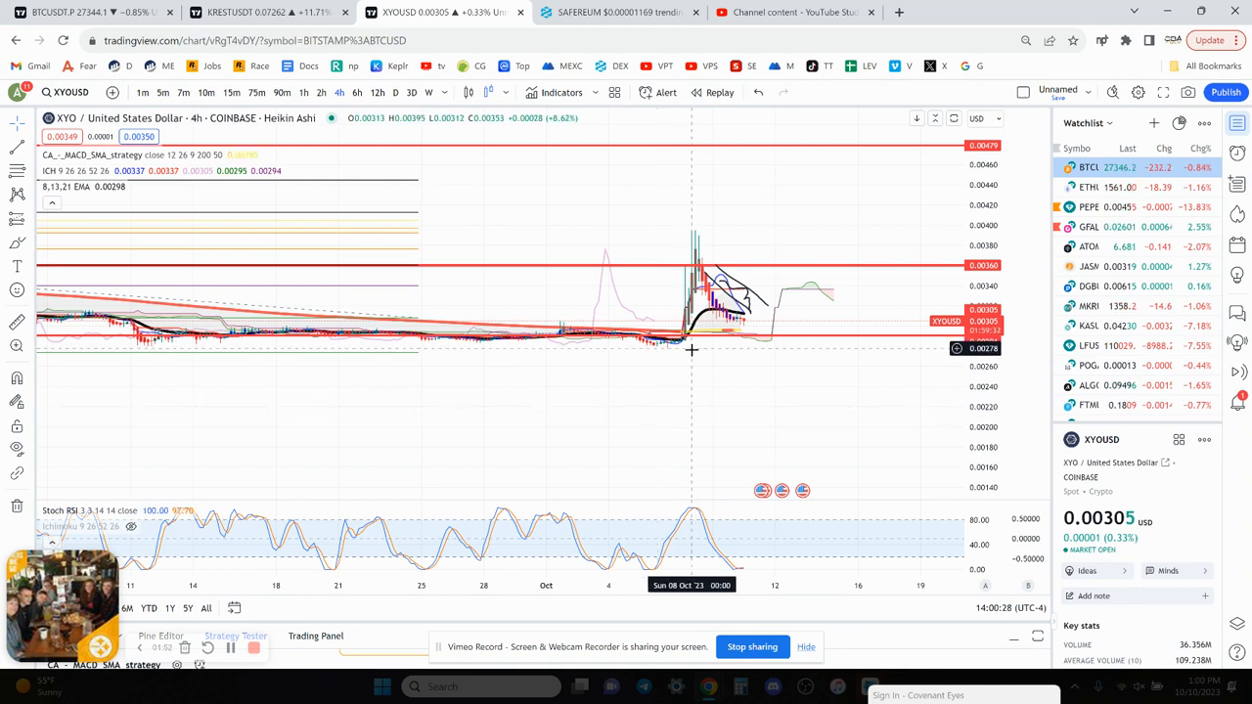